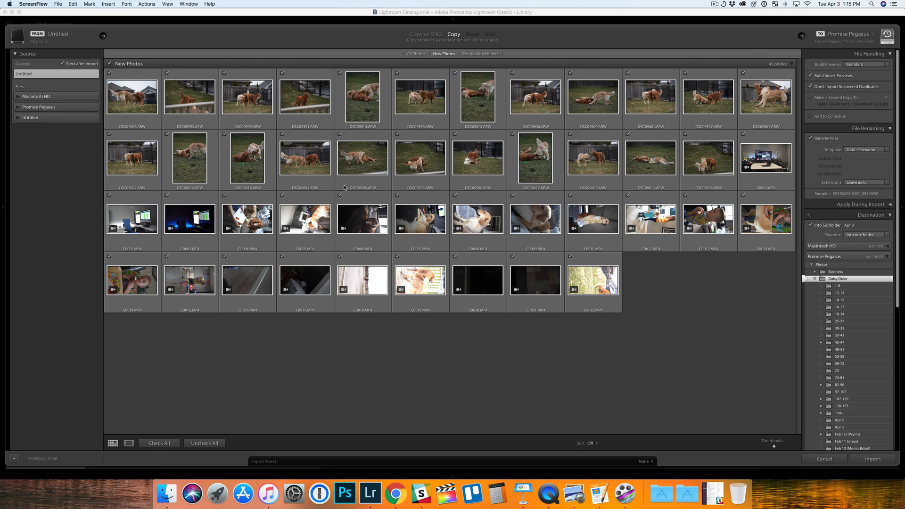
pyautogui.moveTo(390, 213)
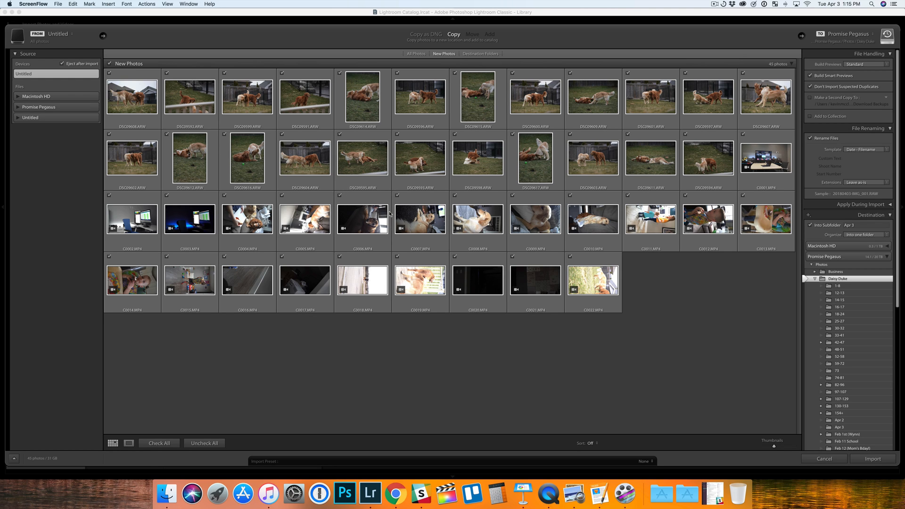
pyautogui.moveTo(374, 232)
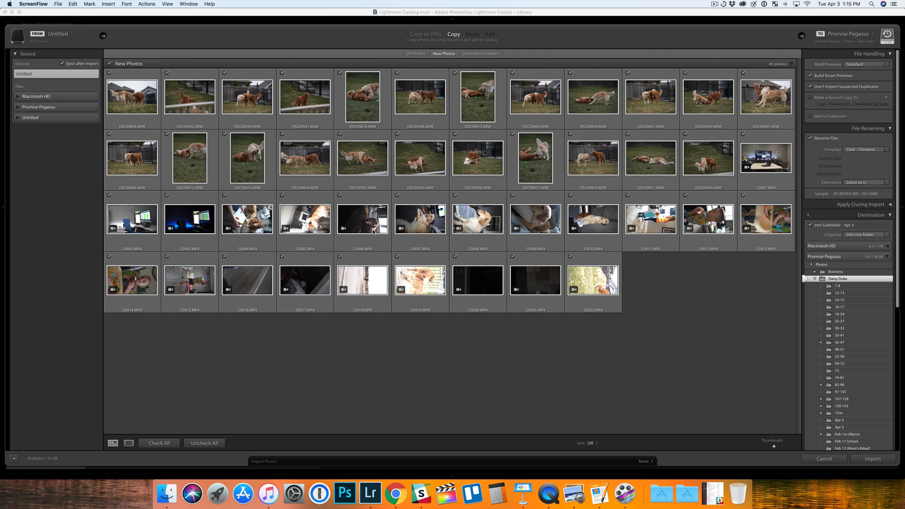
pyautogui.moveTo(424, 223)
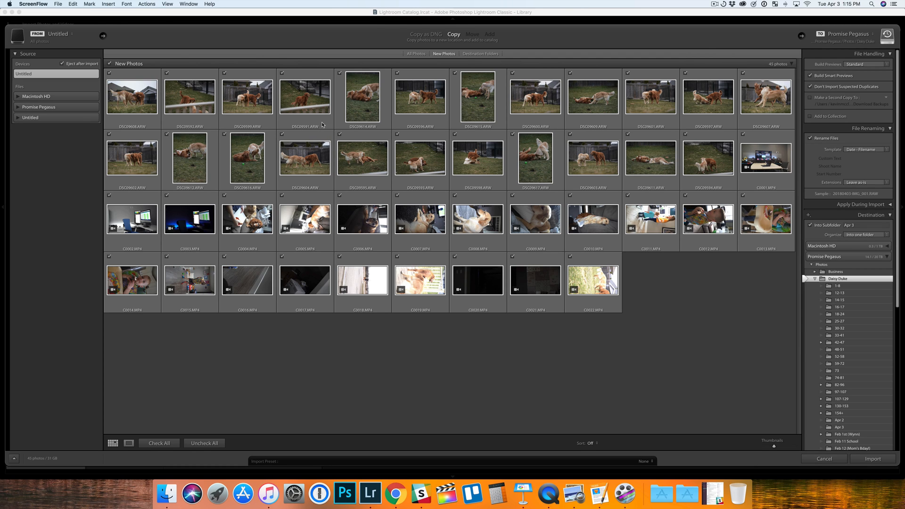
pyautogui.moveTo(446, 252)
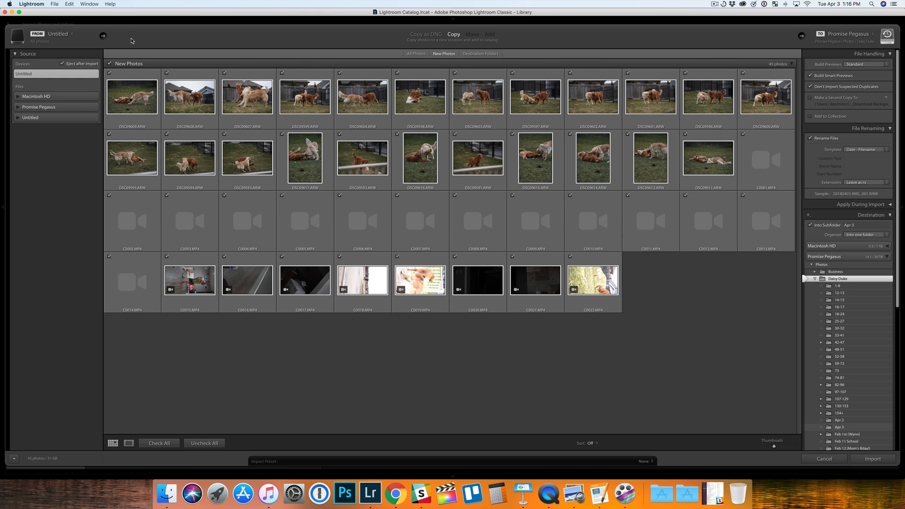
pyautogui.moveTo(285, 133)
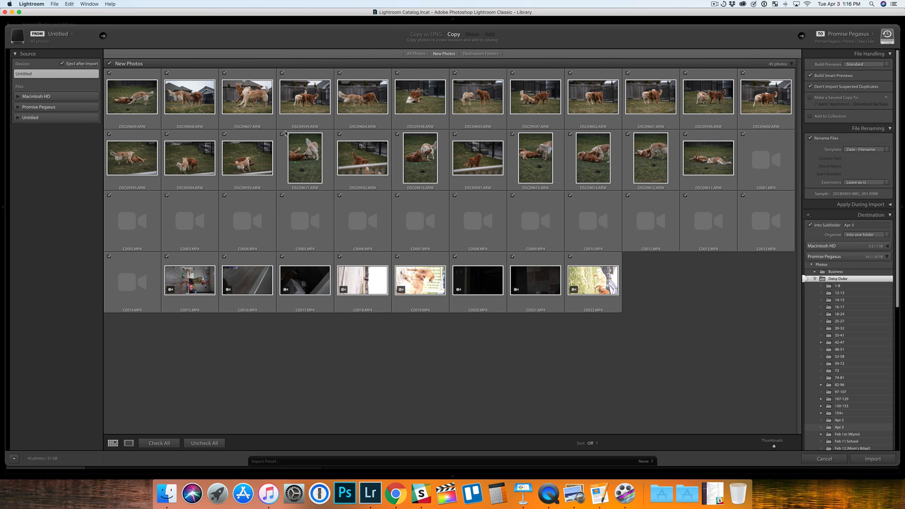
pyautogui.moveTo(406, 110)
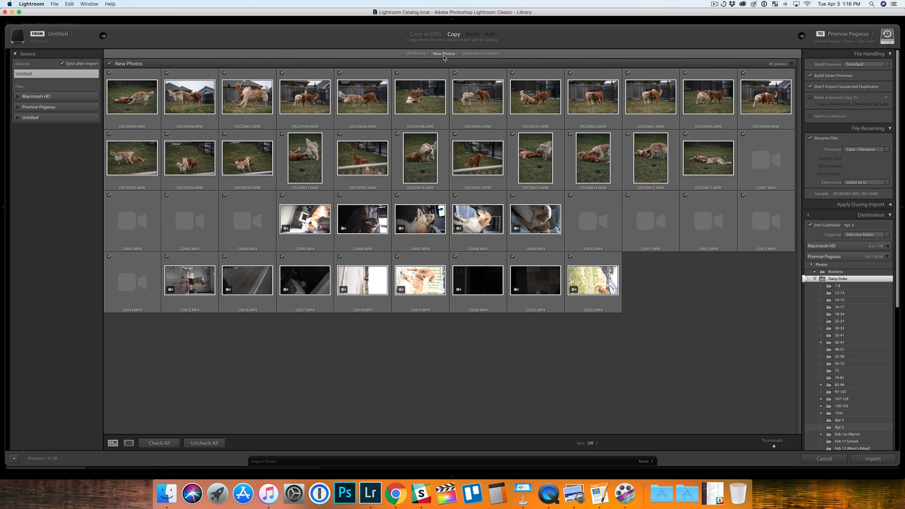
pyautogui.moveTo(441, 164)
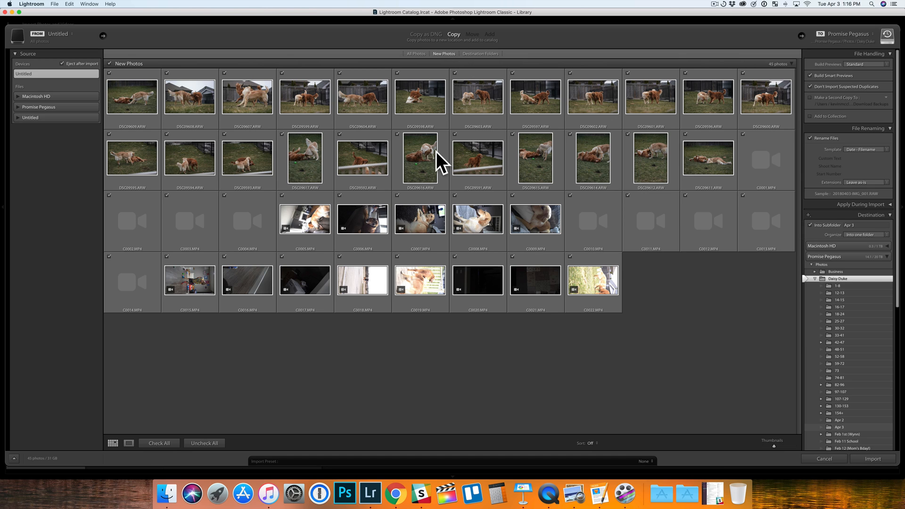
pyautogui.moveTo(558, 119)
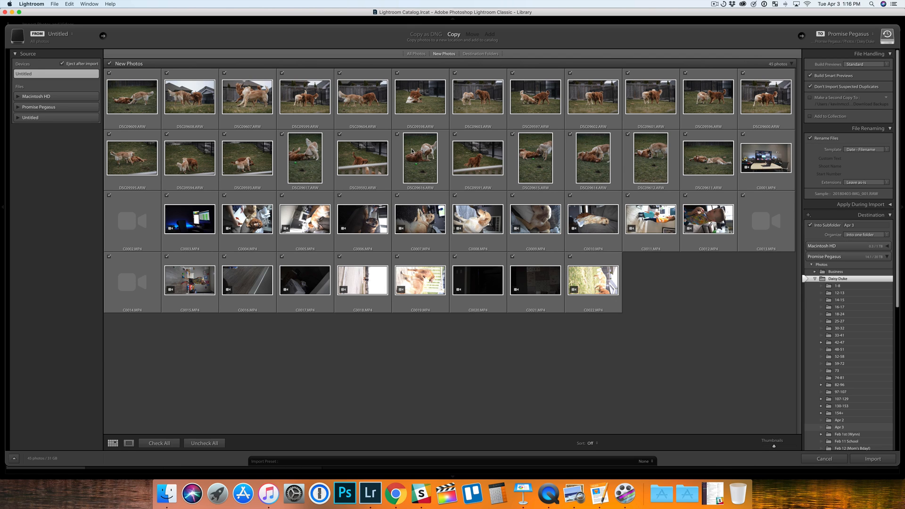
pyautogui.moveTo(555, 219)
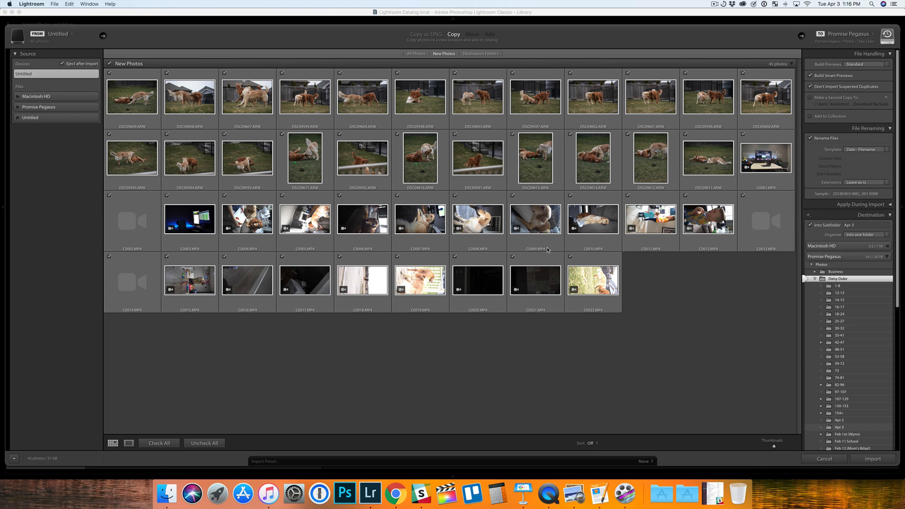
pyautogui.moveTo(771, 167)
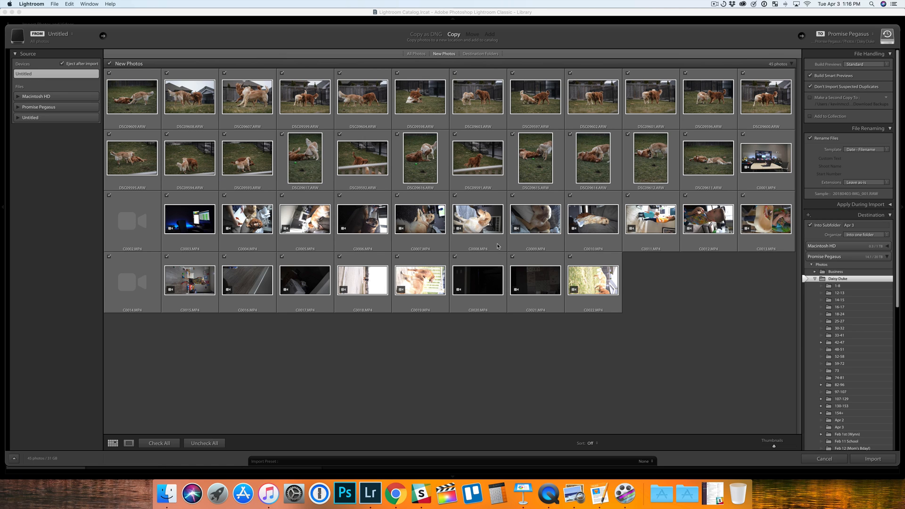
pyautogui.moveTo(468, 329)
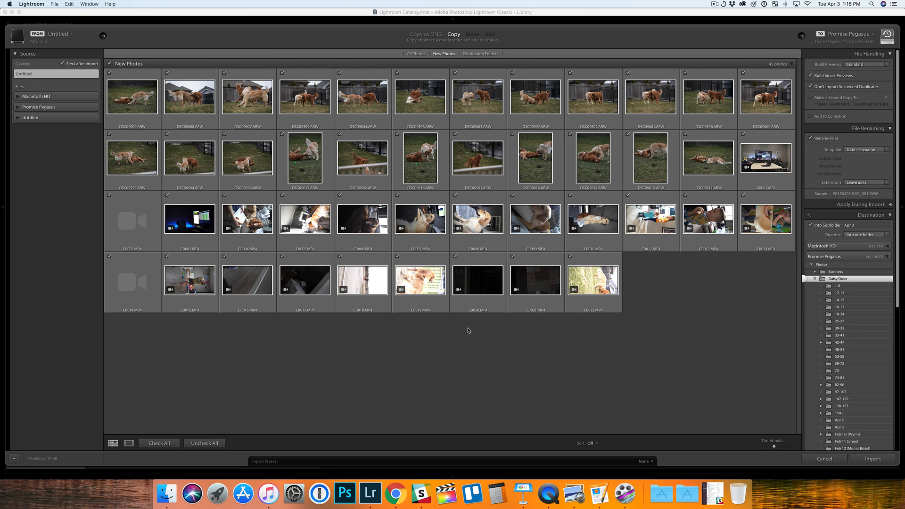
pyautogui.moveTo(547, 298)
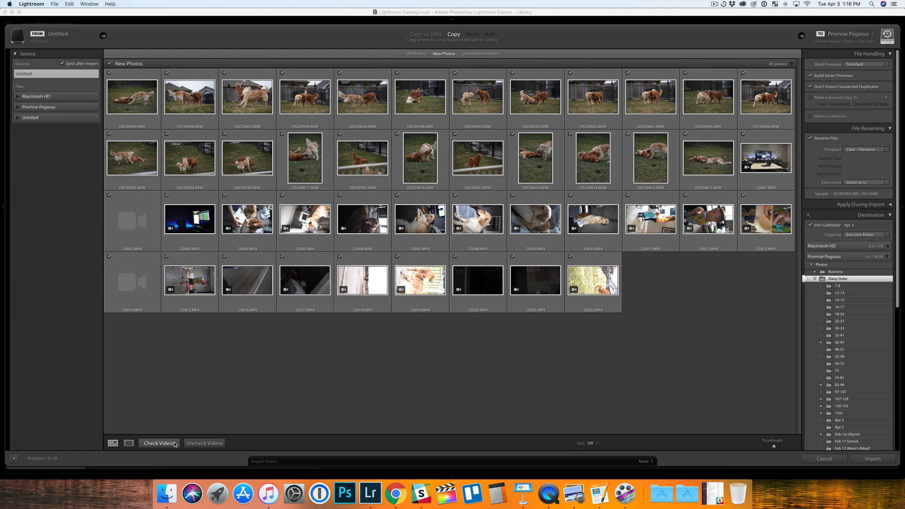
# Uncheck all video clips in the import grid, leaving the 23 photos checked
pyautogui.click(158, 443)
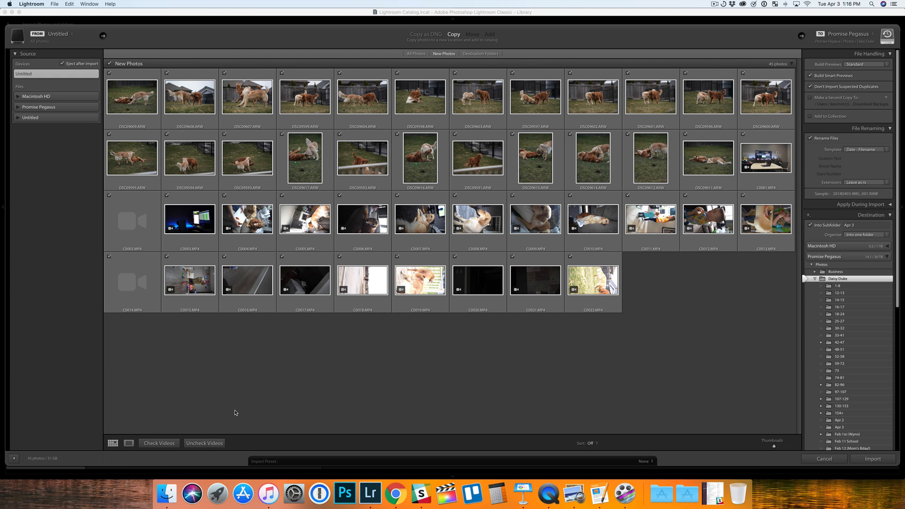
pyautogui.moveTo(251, 435)
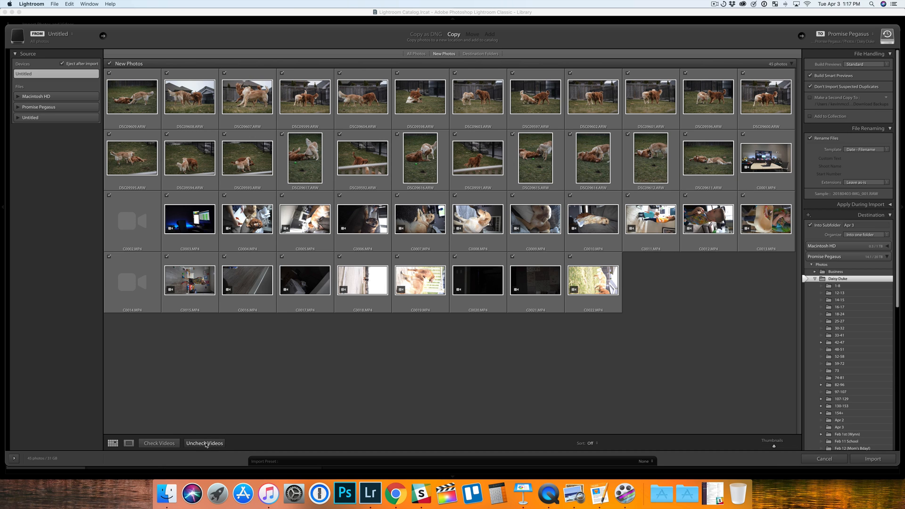
pyautogui.click(204, 443)
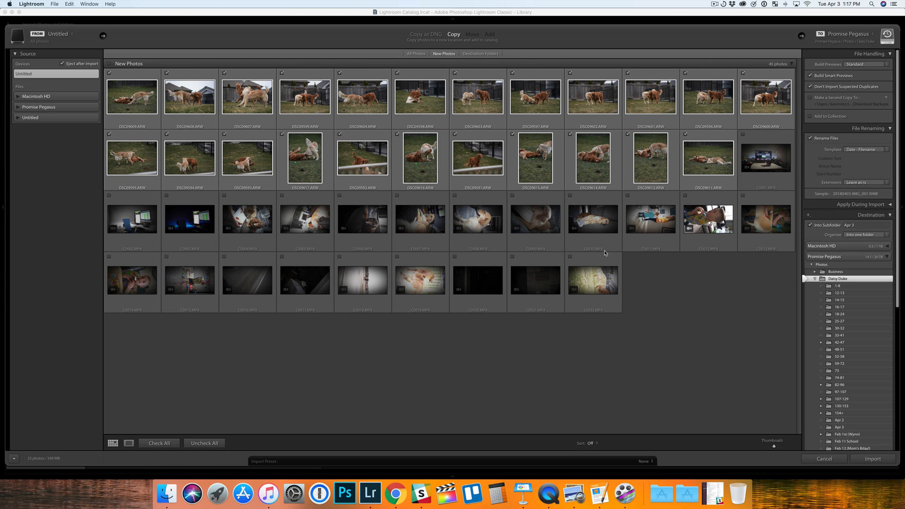